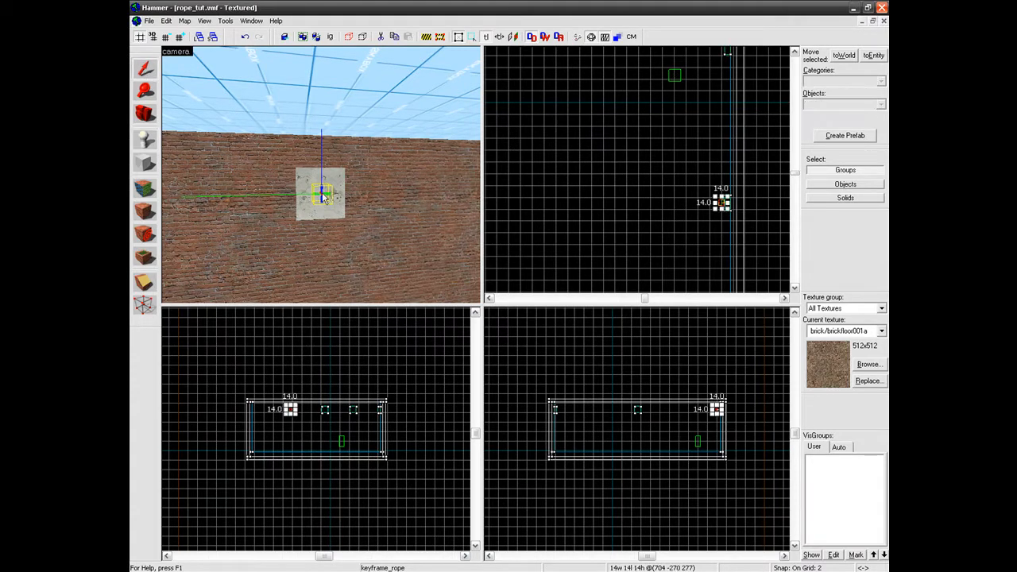
Step: Name the keyframe_rope entity on the wall panel rope_1 in its Object Properties
{"action": "double_click", "coordinate": [321, 193]}
{"action": "type", "text": "rope"}
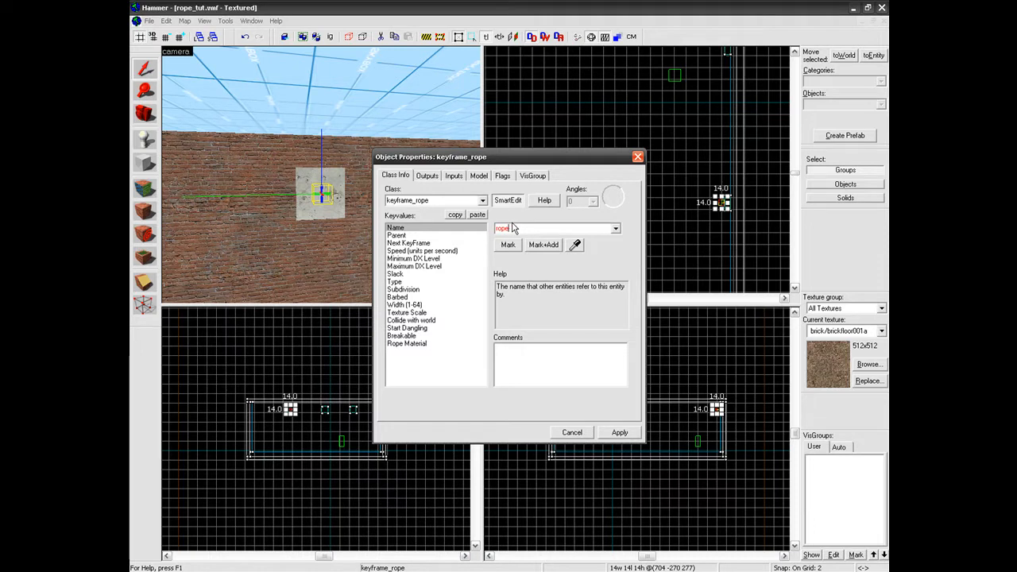
{"action": "left_click", "coordinate": [408, 243]}
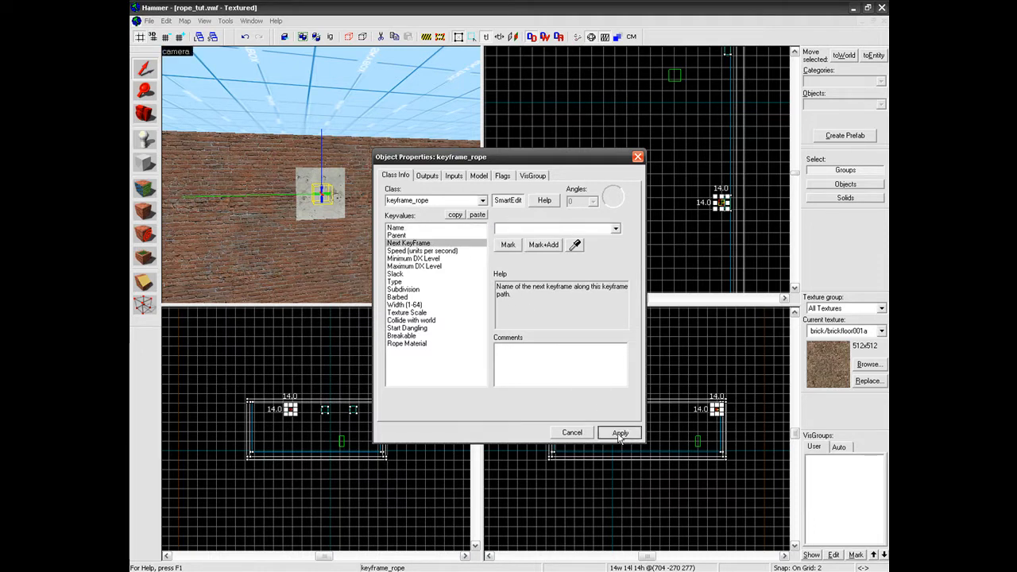
{"action": "left_click", "coordinate": [619, 432]}
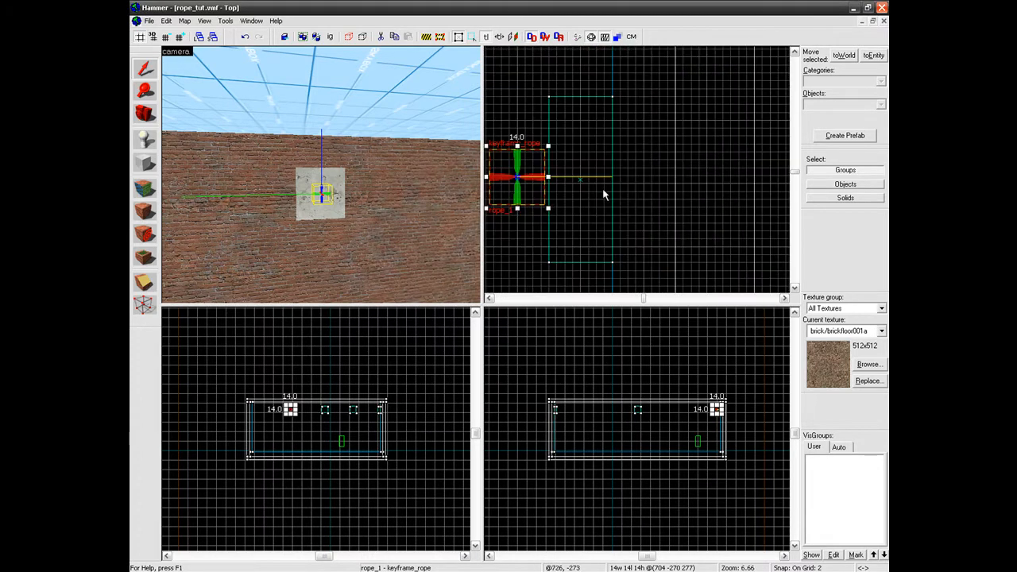
Step: Set rope_1's Slack keyvalue to 25 and apply it
{"action": "left_click_drag", "start_coordinate": [516, 176], "coordinate": [570, 177]}
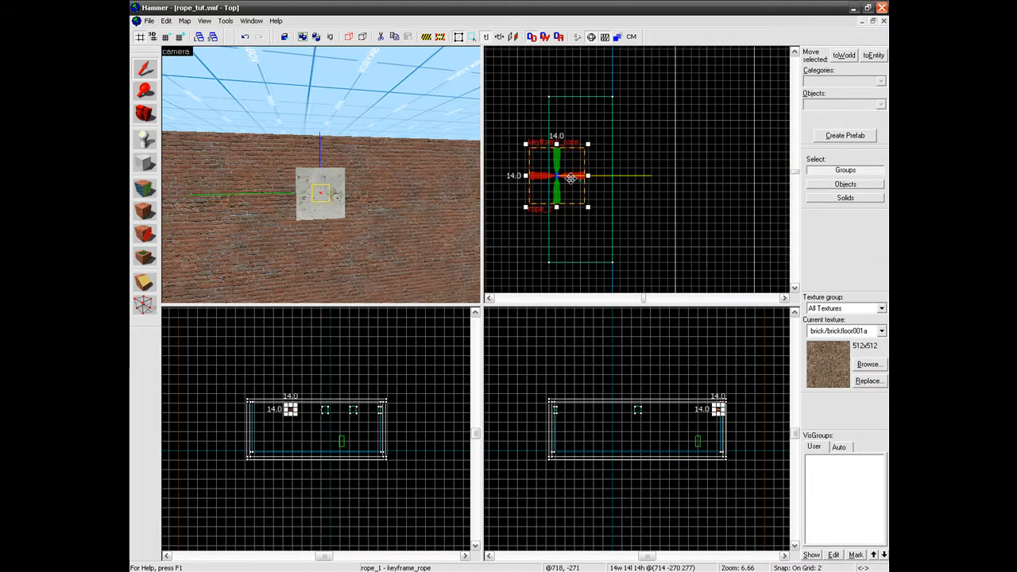
{"action": "double_click", "coordinate": [556, 175]}
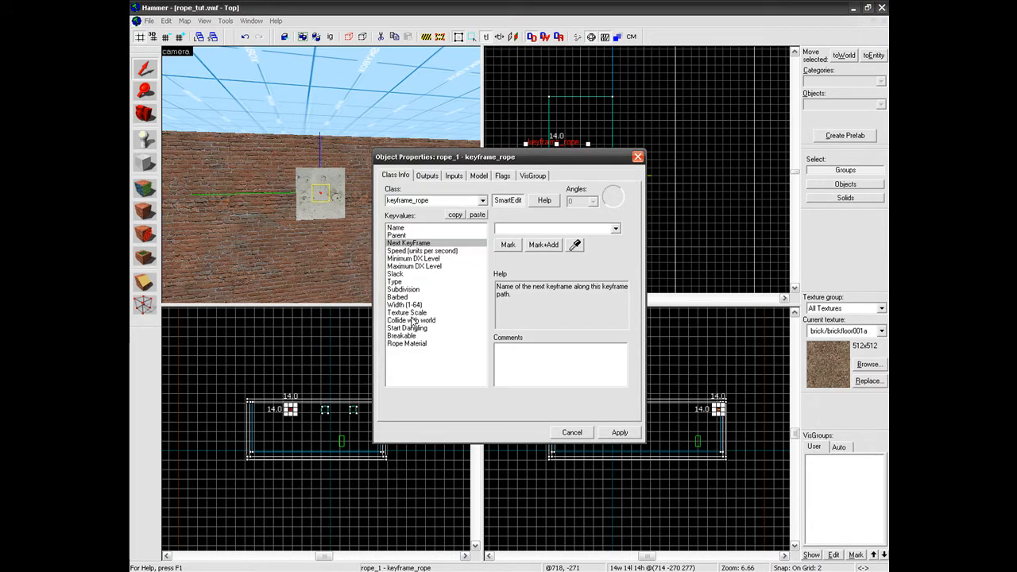
{"action": "left_click", "coordinate": [394, 273]}
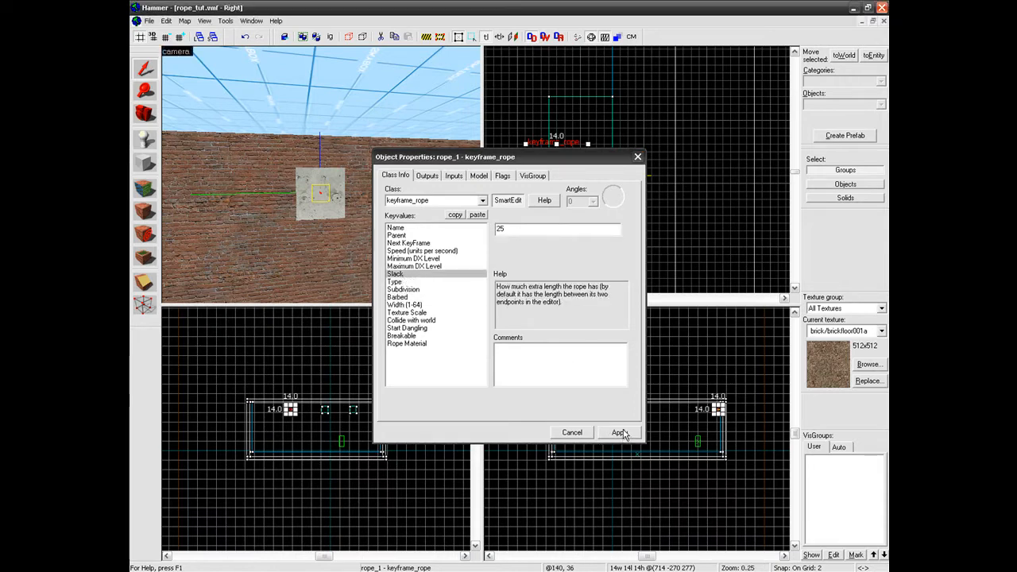
{"action": "left_click", "coordinate": [619, 432]}
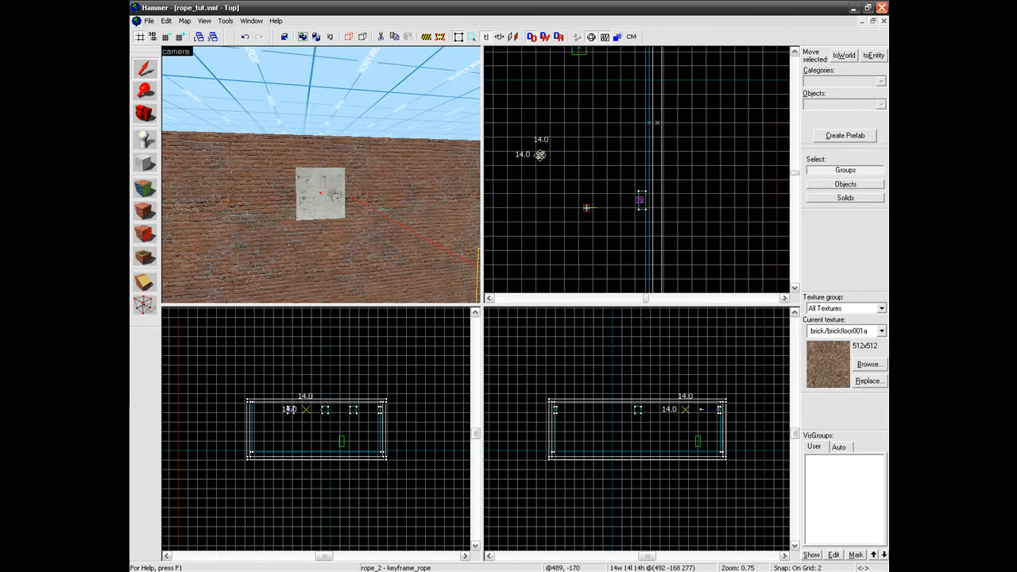
Step: Set rope_1's Next KeyFrame keyvalue to rope_2
{"action": "scroll", "scroll_direction": "down", "scroll_amount": 3}
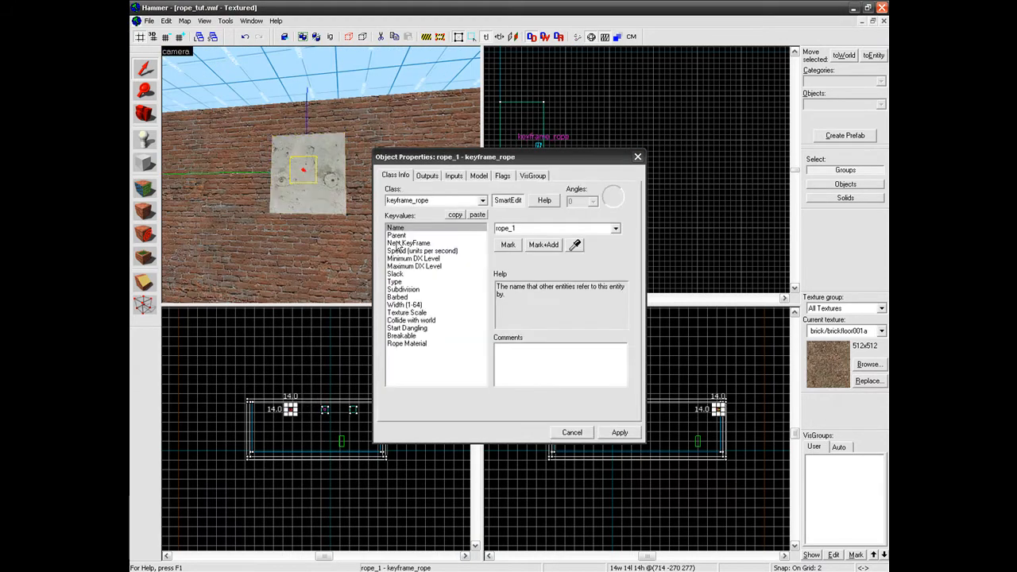
{"action": "left_click", "coordinate": [410, 241]}
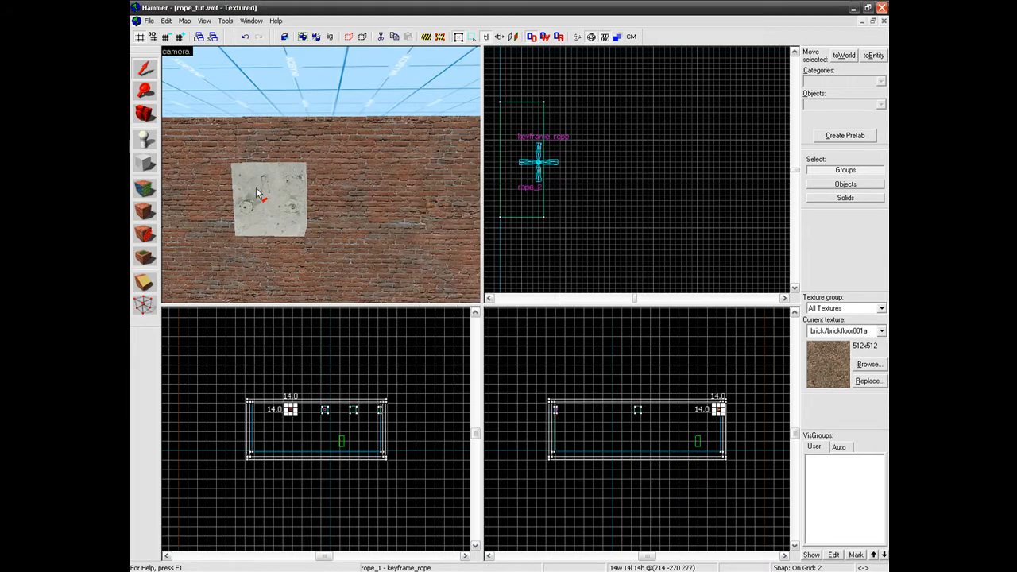
Step: Select the next keyframe_rope entity in the Top view to name it rope_3
{"action": "left_click", "coordinate": [263, 200]}
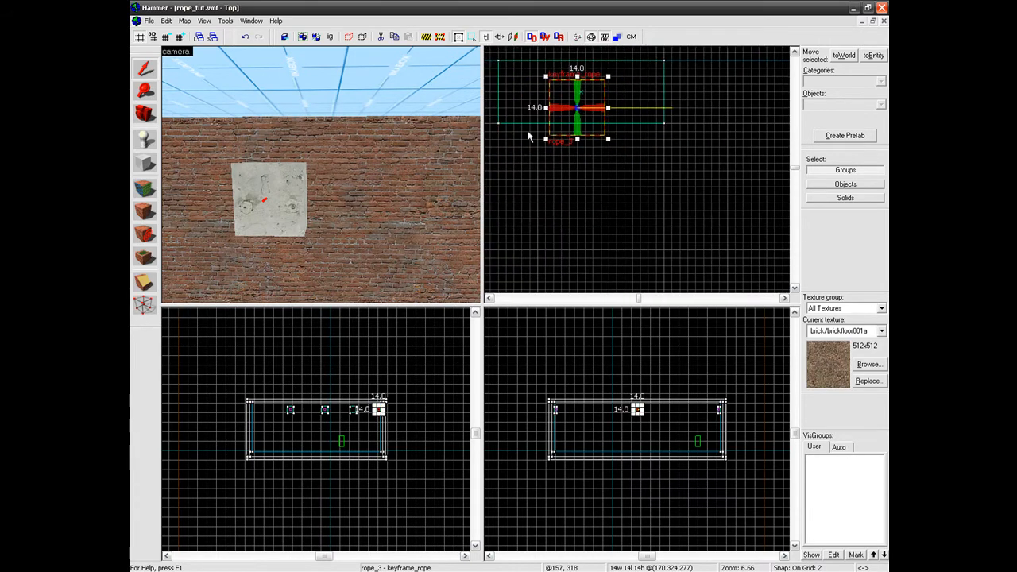
{"action": "scroll", "scroll_direction": "up", "scroll_amount": 3}
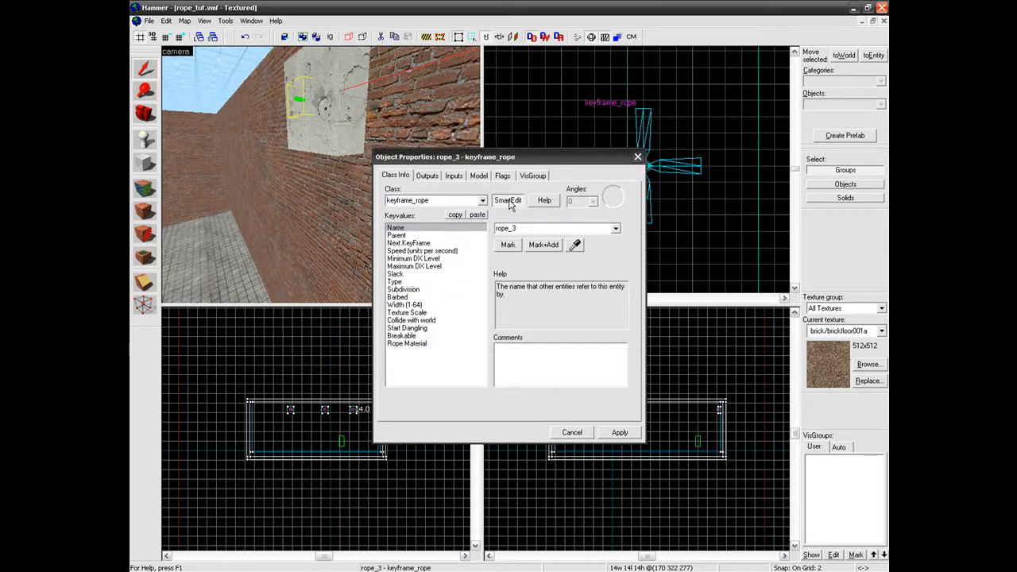
Step: Set rope_3's Next KeyFrame keyvalue to rope_4 and apply it
{"action": "left_click", "coordinate": [408, 243]}
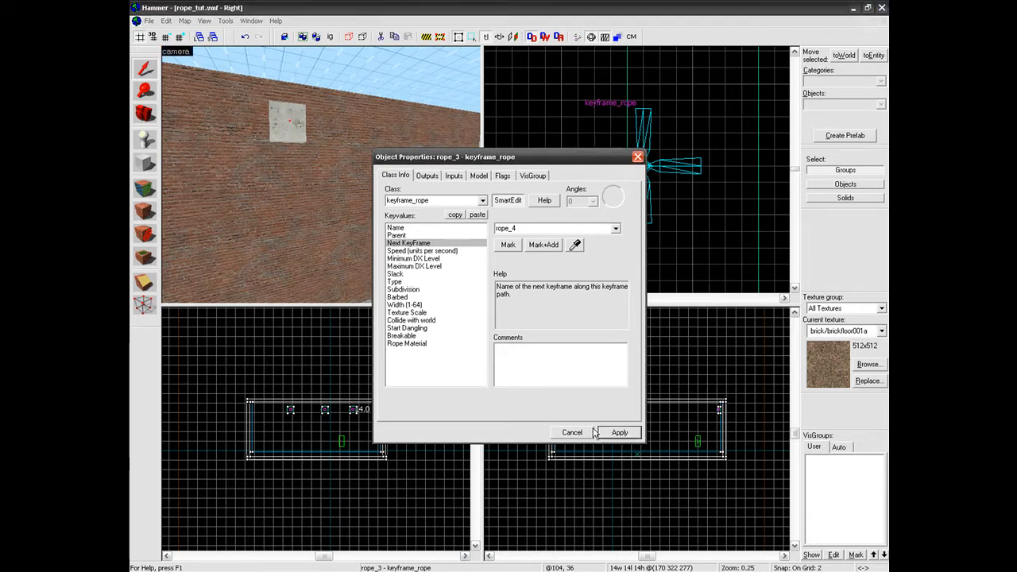
{"action": "left_click", "coordinate": [619, 432]}
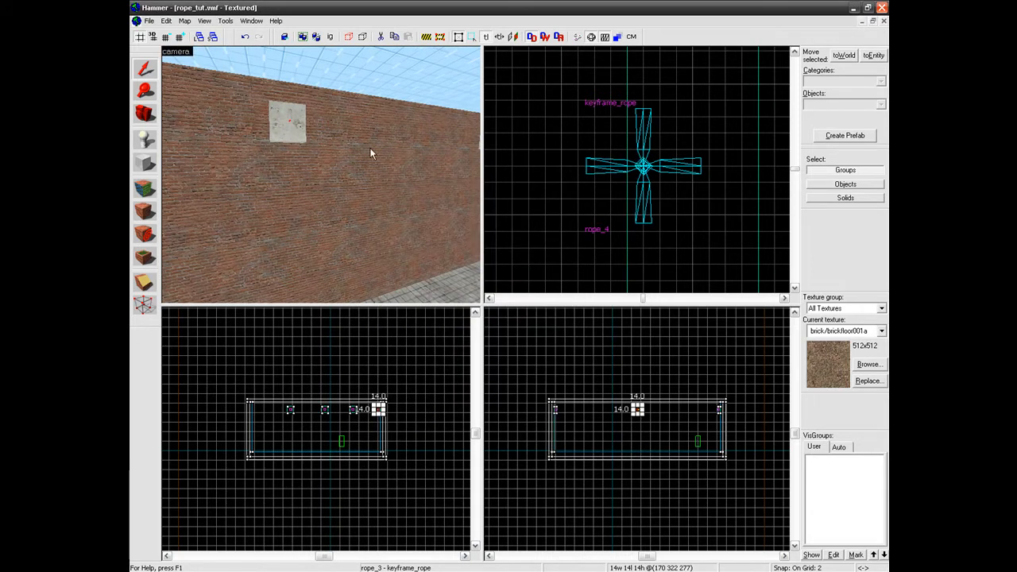